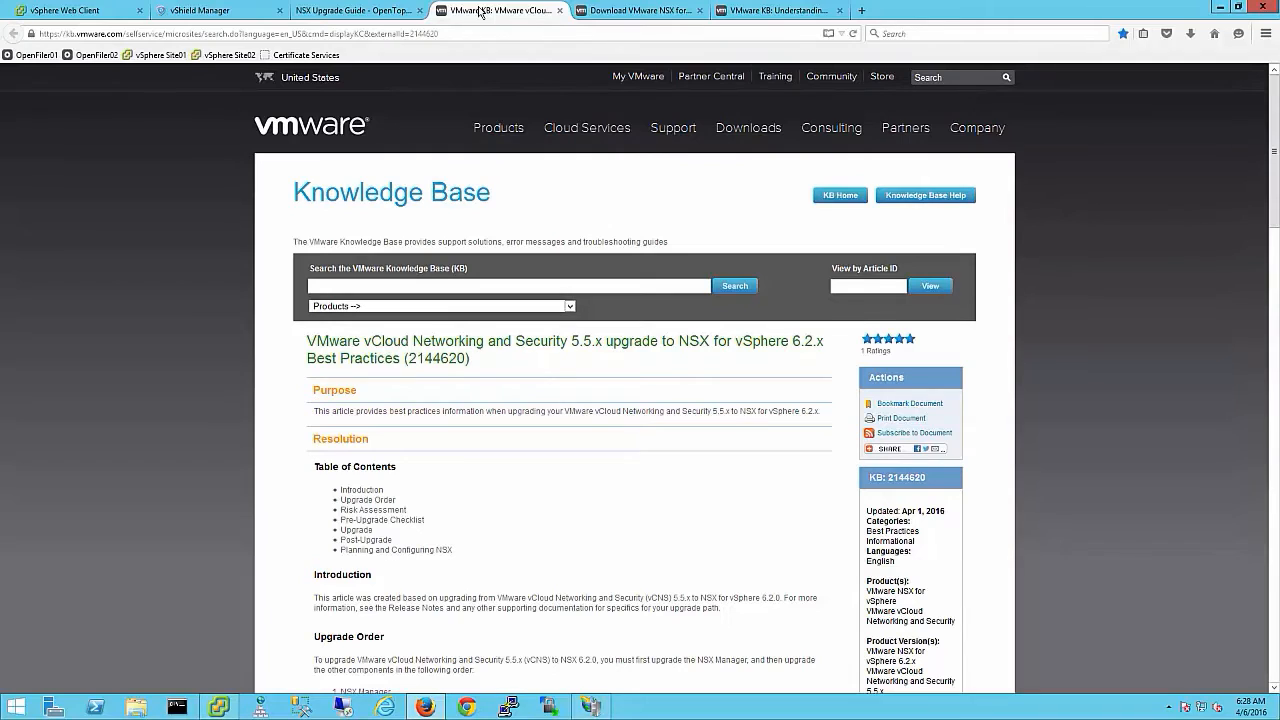
- Review the NSX Upgrade Guide, then bring up the vShield Manager backup settings
{"action": "left_click", "coordinate": [356, 10]}
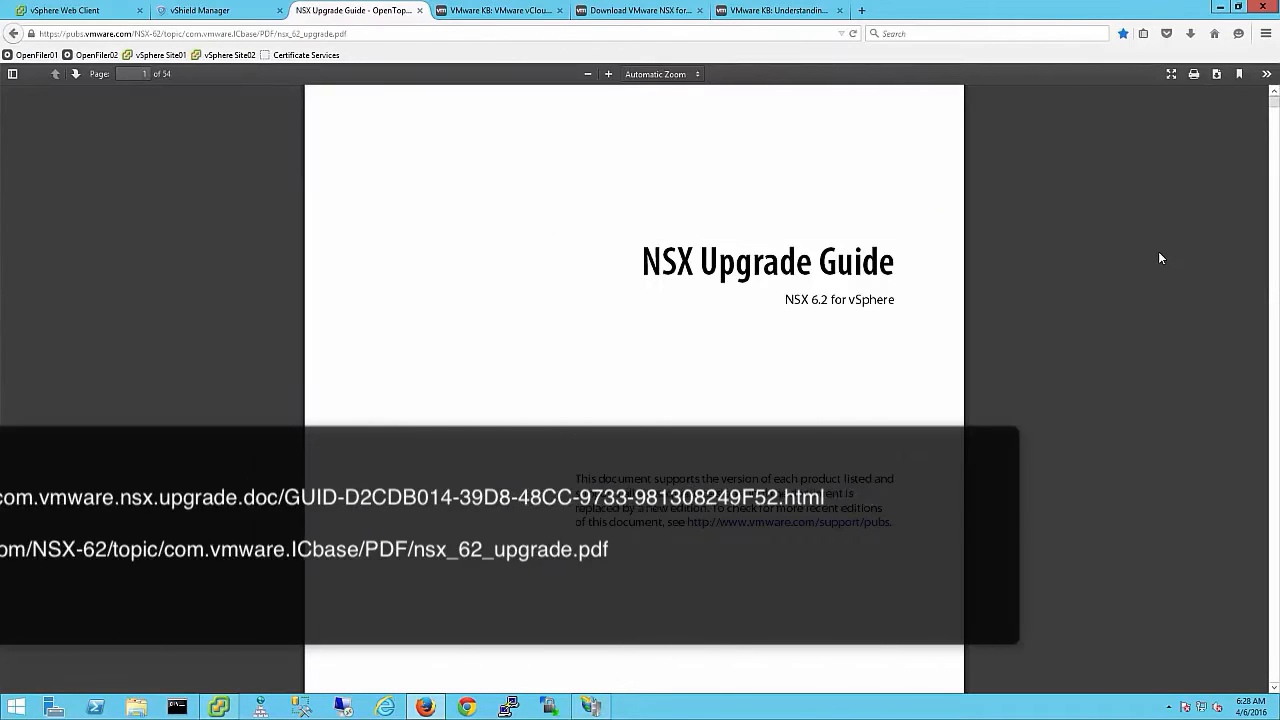
{"action": "left_click", "coordinate": [210, 10]}
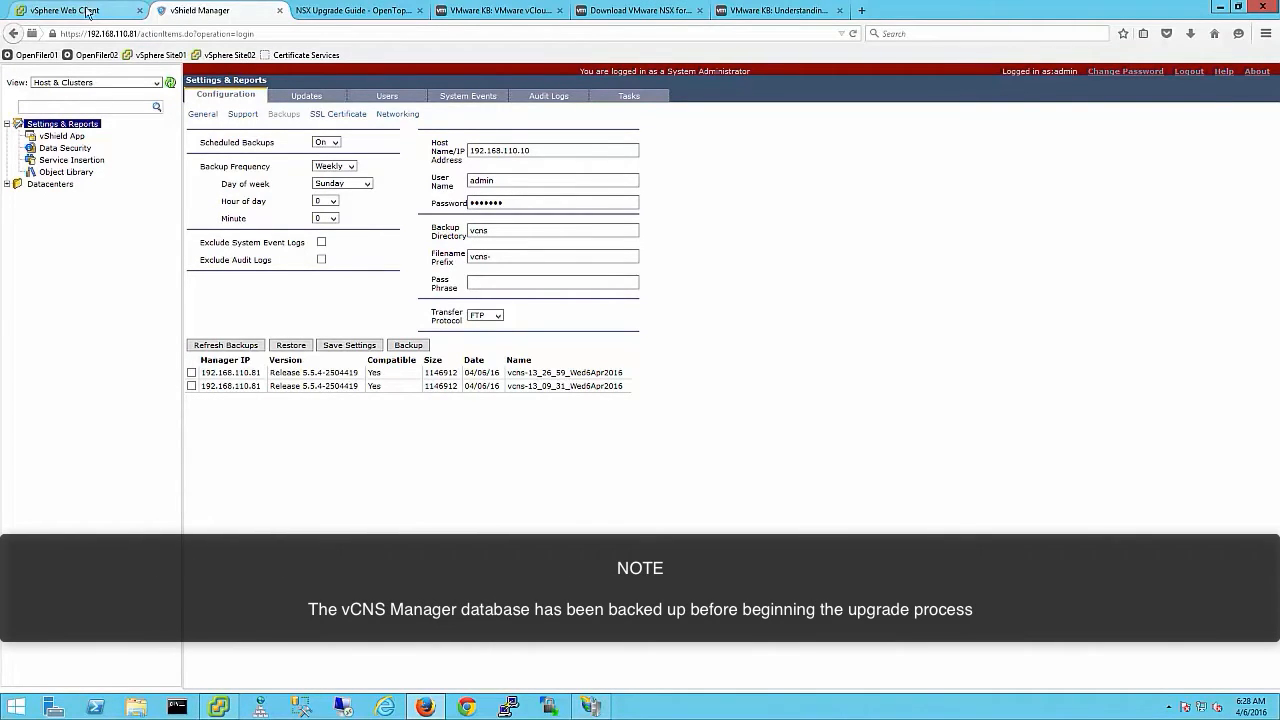
- Move from the vShield Manager backup list over to the vSphere Web Client
{"action": "left_click", "coordinate": [70, 10]}
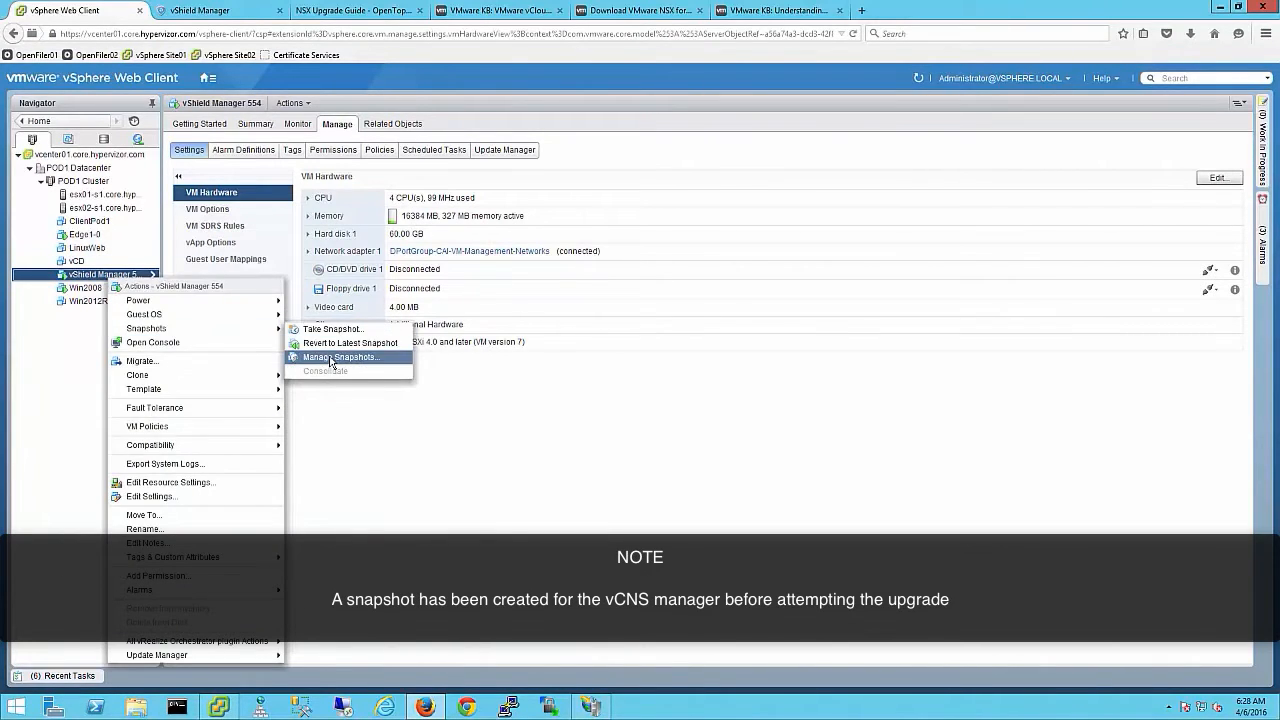
- Check the vShield Manager VM's 'Pre NSX Upgrade' snapshot and the NSX 6.2.2 download page, then return to vShield Manager
{"action": "left_click", "coordinate": [340, 356]}
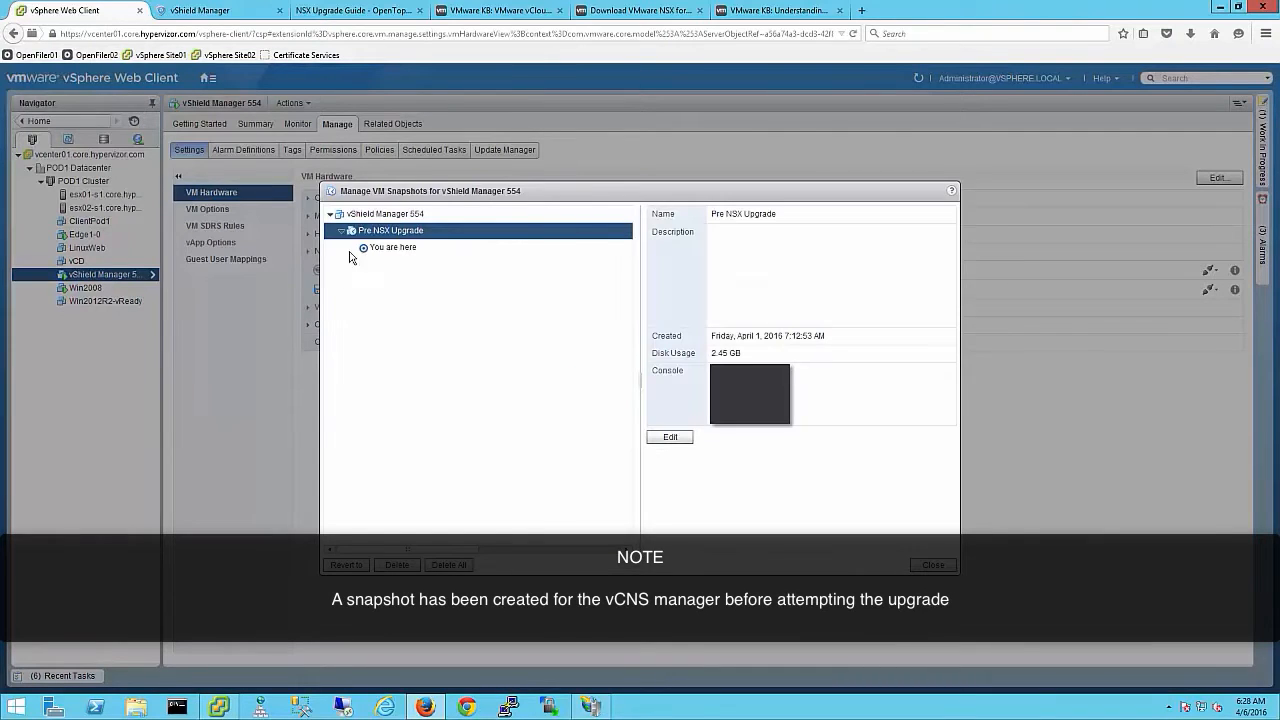
{"action": "left_click", "coordinate": [932, 564]}
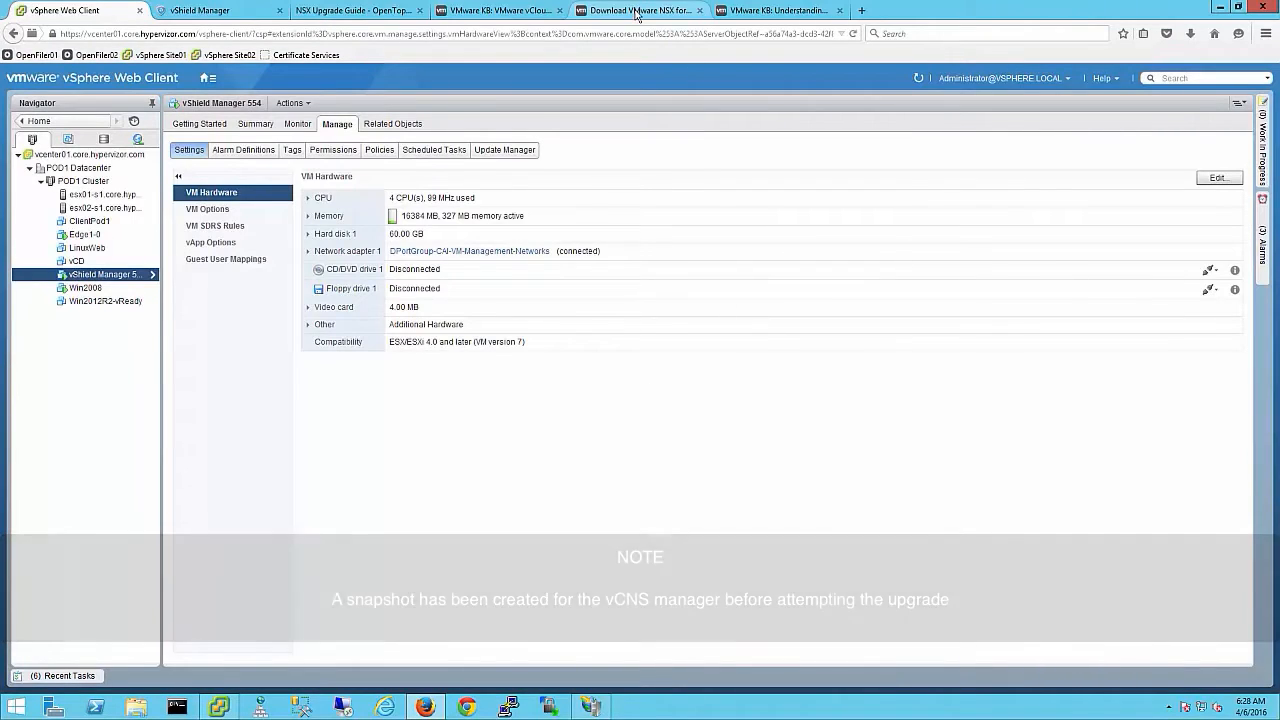
{"action": "left_click", "coordinate": [636, 10]}
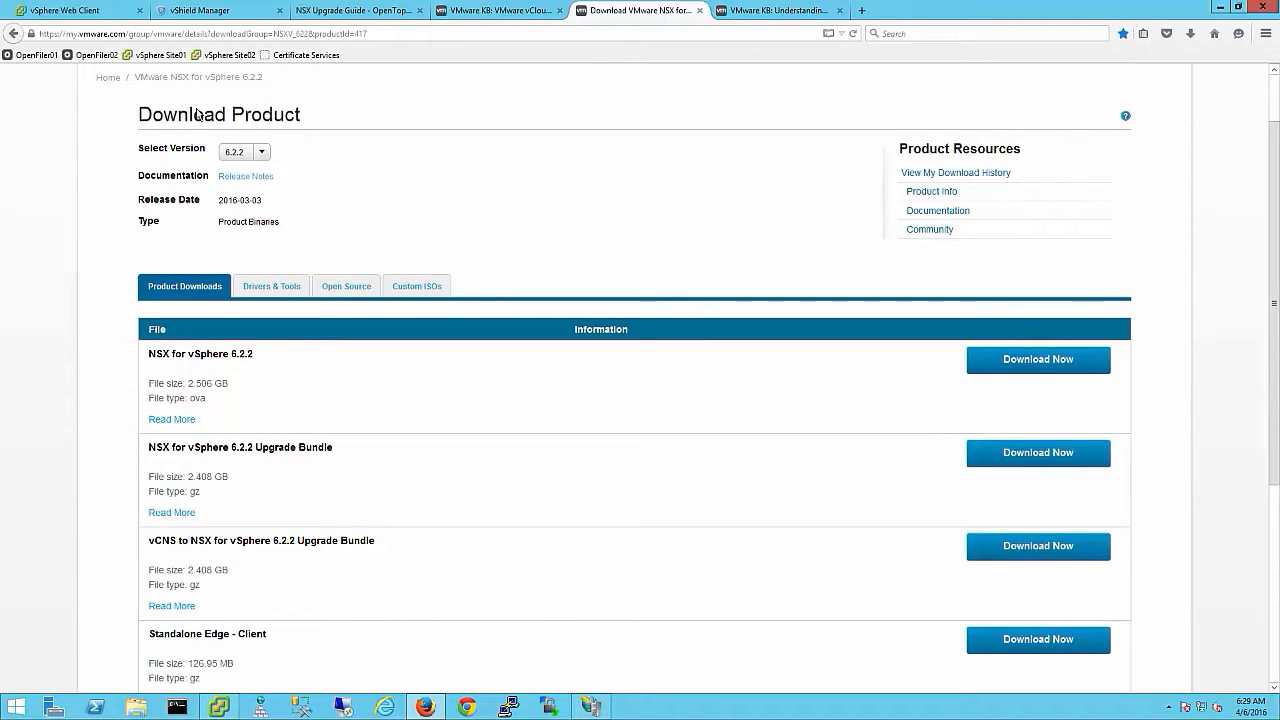
{"action": "left_click", "coordinate": [220, 10]}
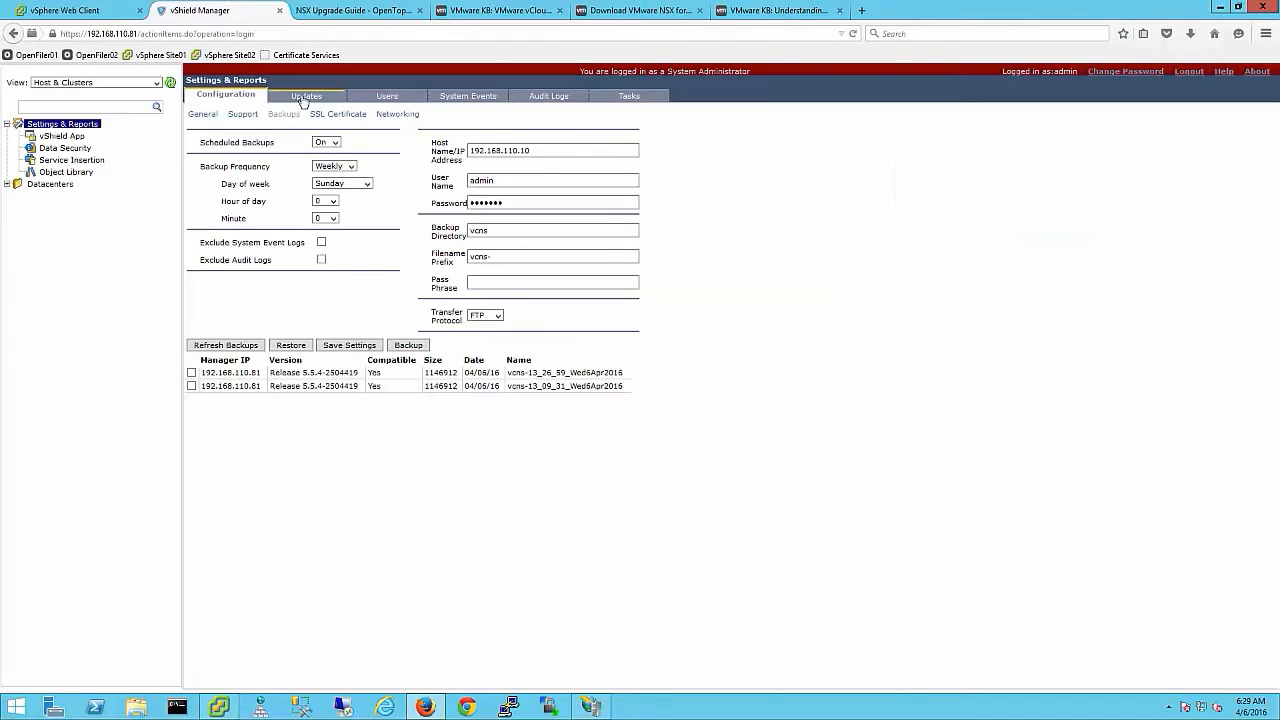
- Upload the NSX 6.2.2 tar.gz upgrade bundle through the vShield Manager Updates settings
{"action": "left_click", "coordinate": [306, 96]}
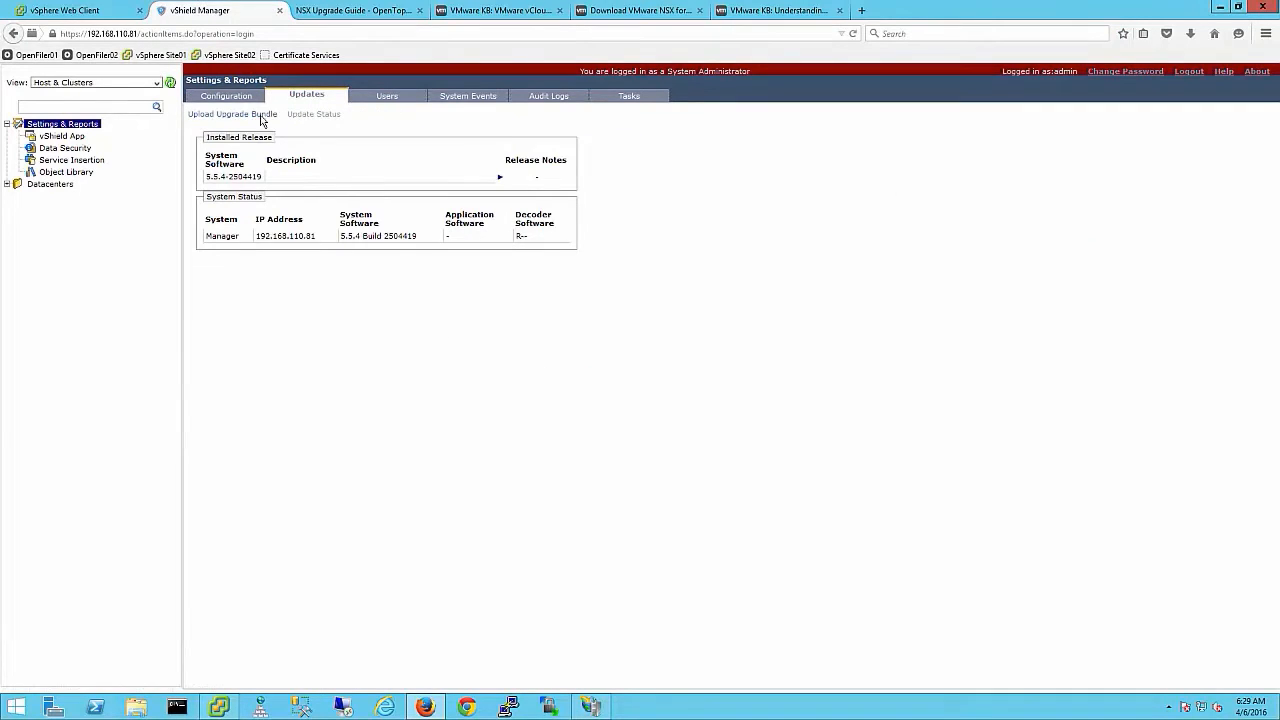
{"action": "left_click", "coordinate": [232, 112]}
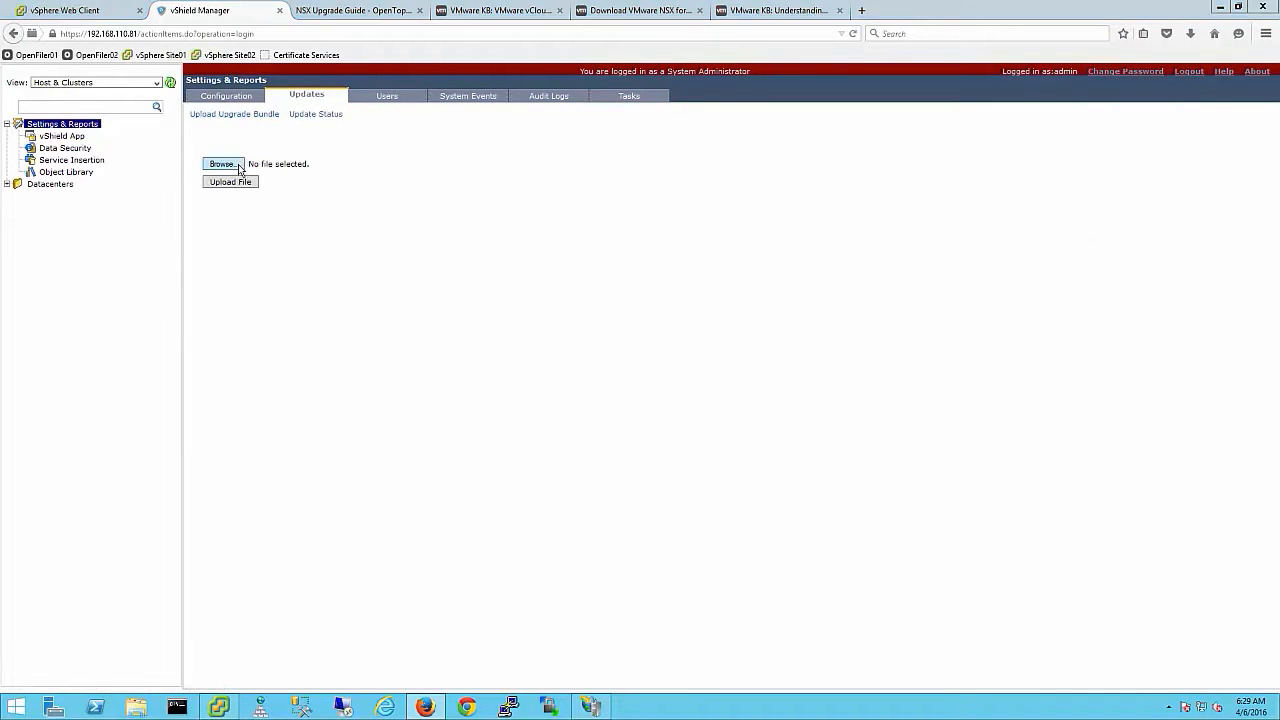
{"action": "left_click", "coordinate": [222, 164]}
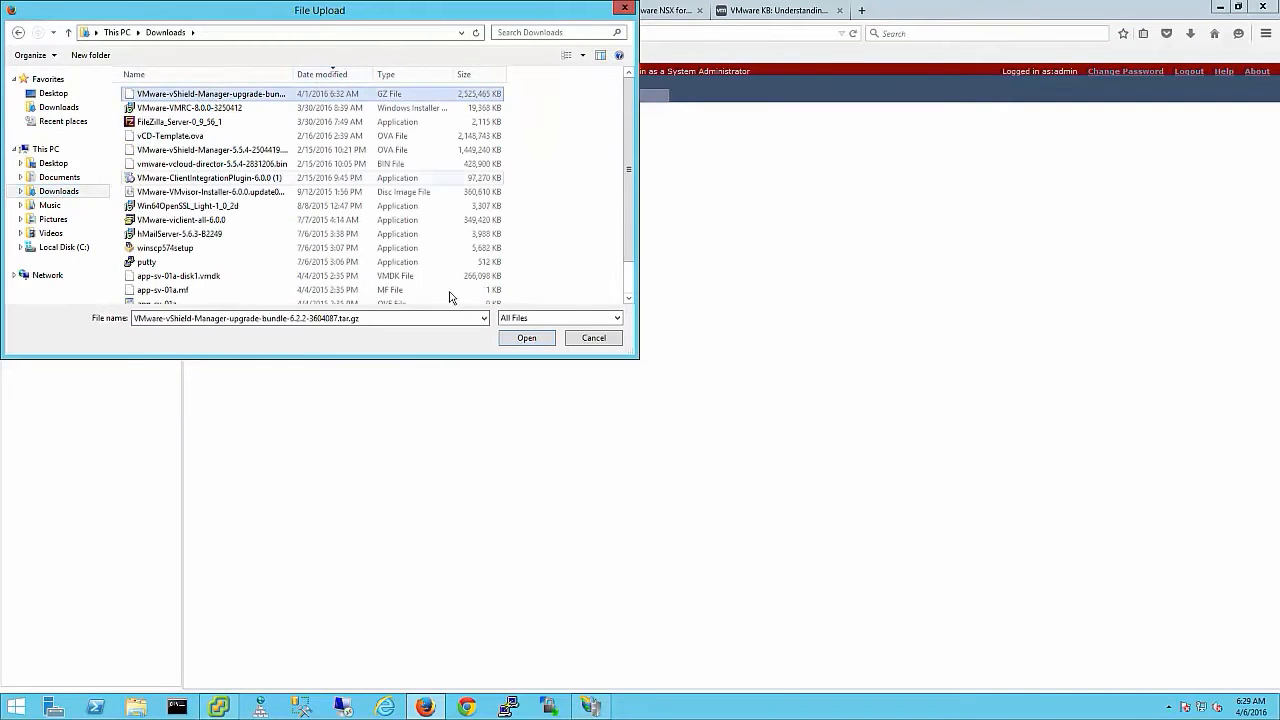
{"action": "left_click", "coordinate": [526, 336]}
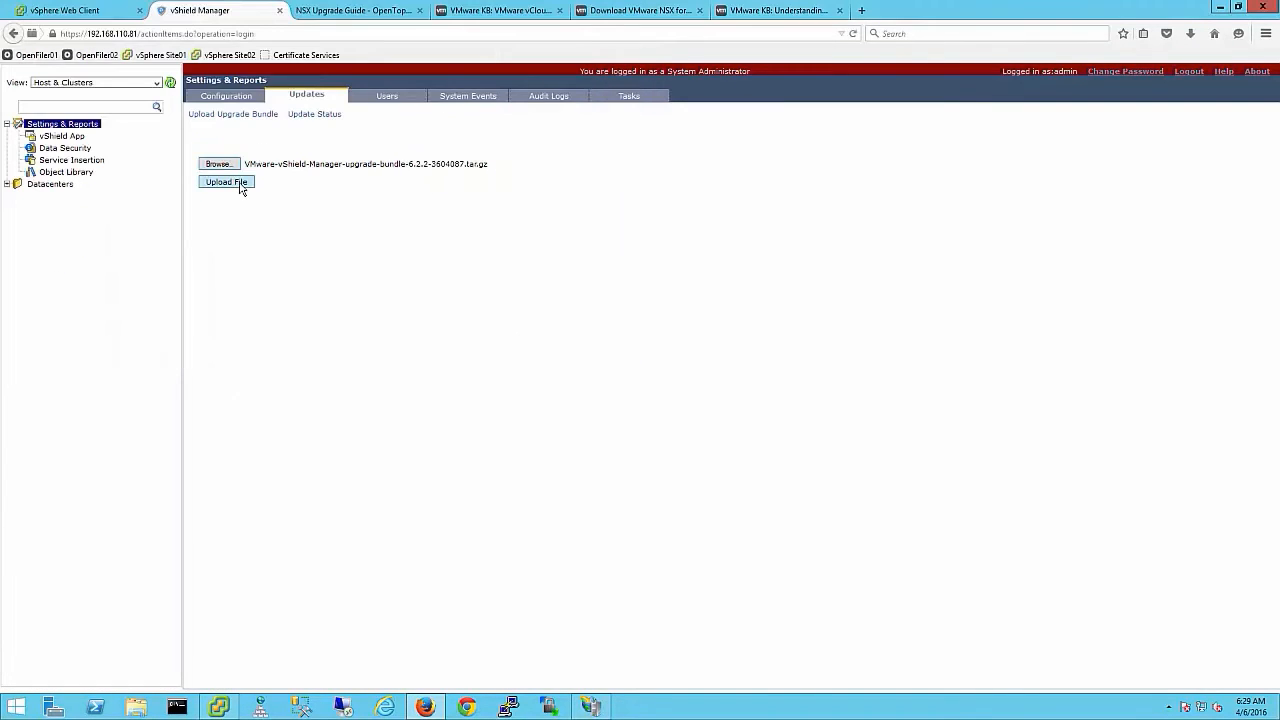
{"action": "left_click", "coordinate": [226, 182]}
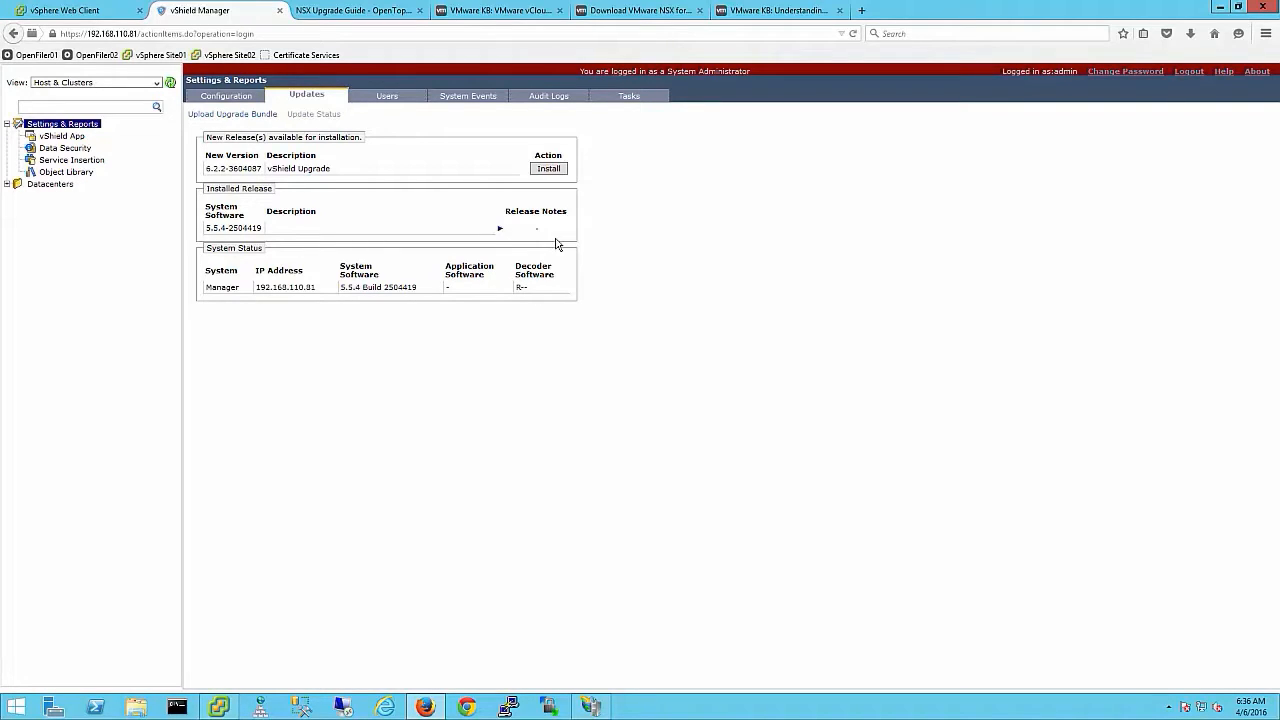
- Install the uploaded 6.2.2 release and confirm the manager upgrade from 5.5.4
{"action": "left_click", "coordinate": [548, 168]}
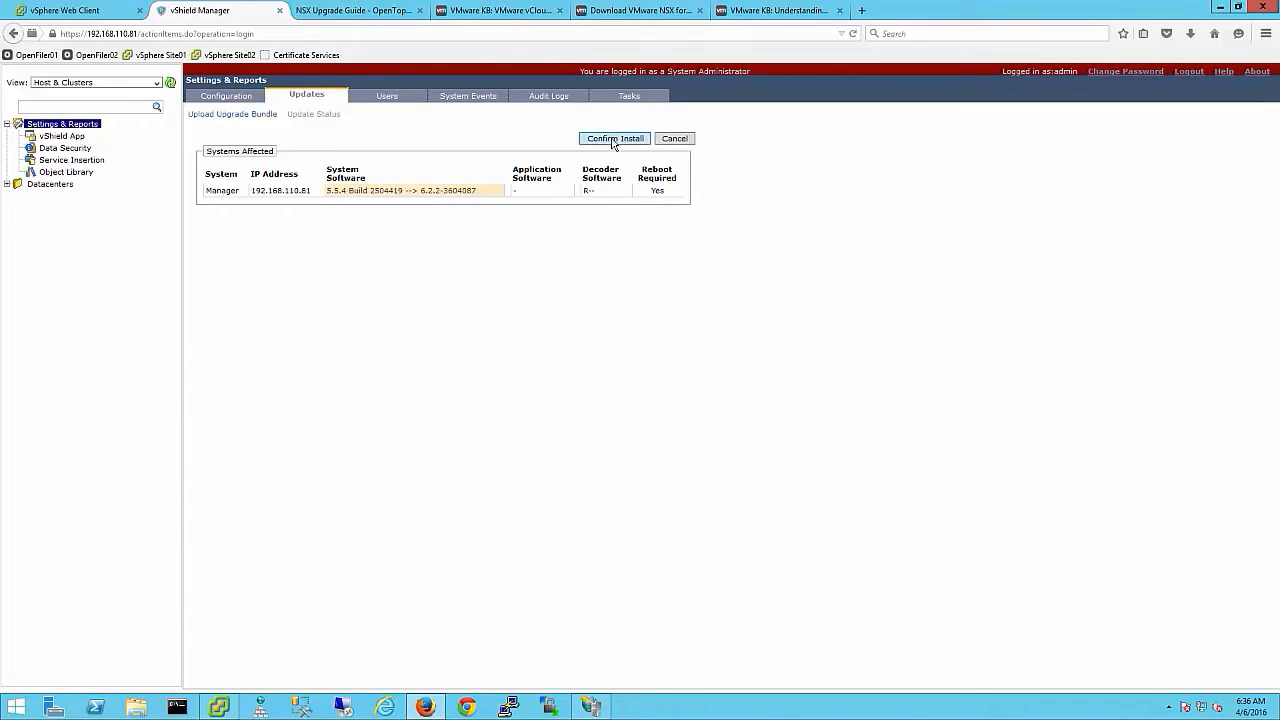
{"action": "left_click", "coordinate": [612, 138]}
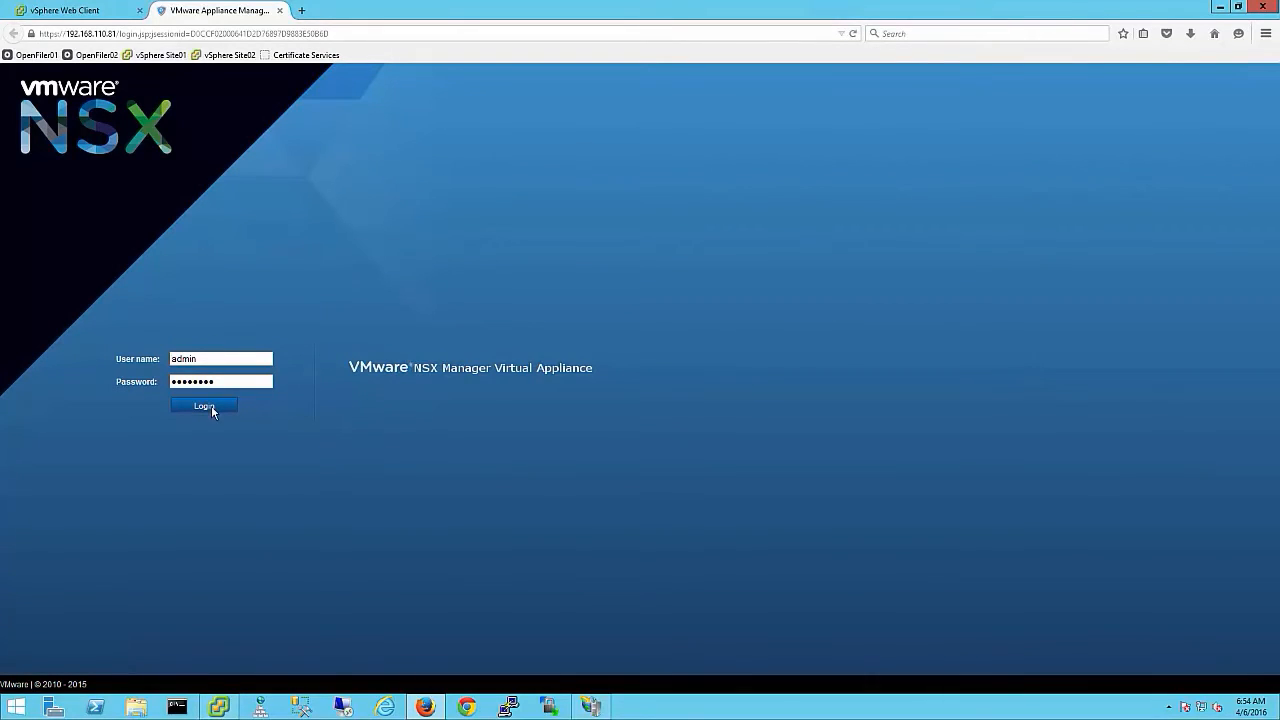
- Sign in to the NSX Manager appliance as admin and check the Lookup Service and vCenter Server registration status
{"action": "left_click", "coordinate": [204, 406]}
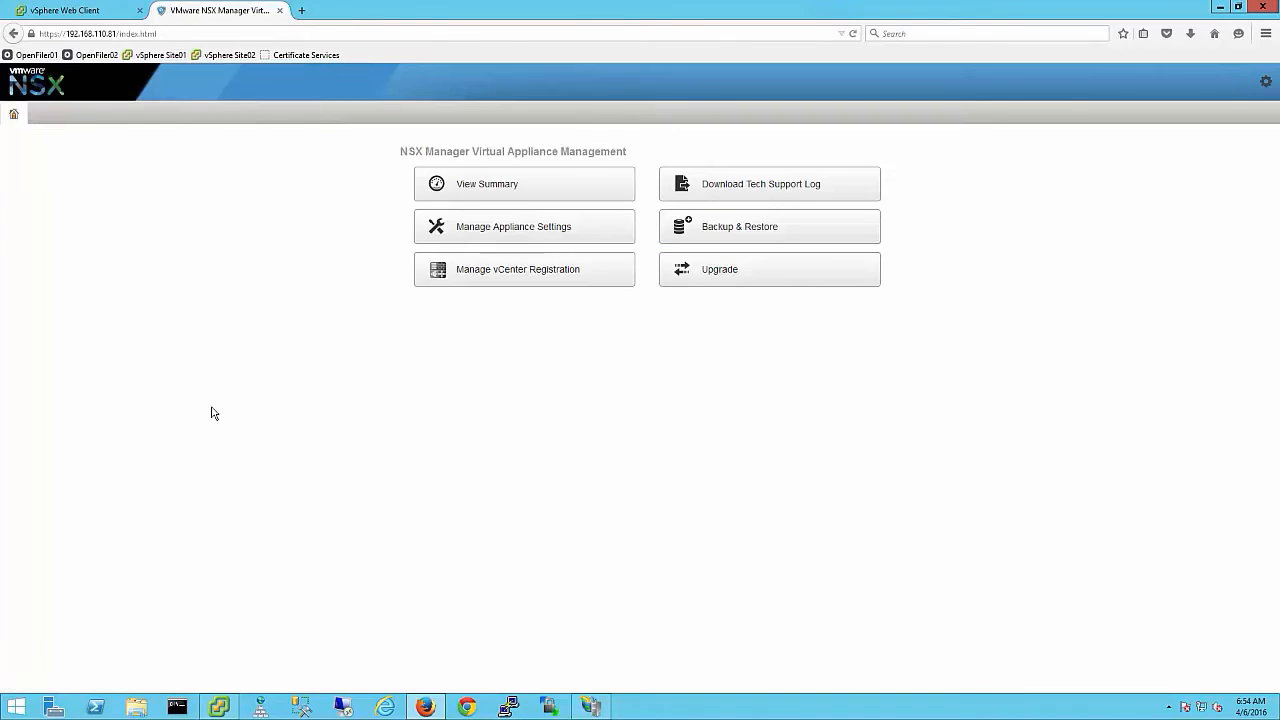
{"action": "left_click", "coordinate": [488, 184]}
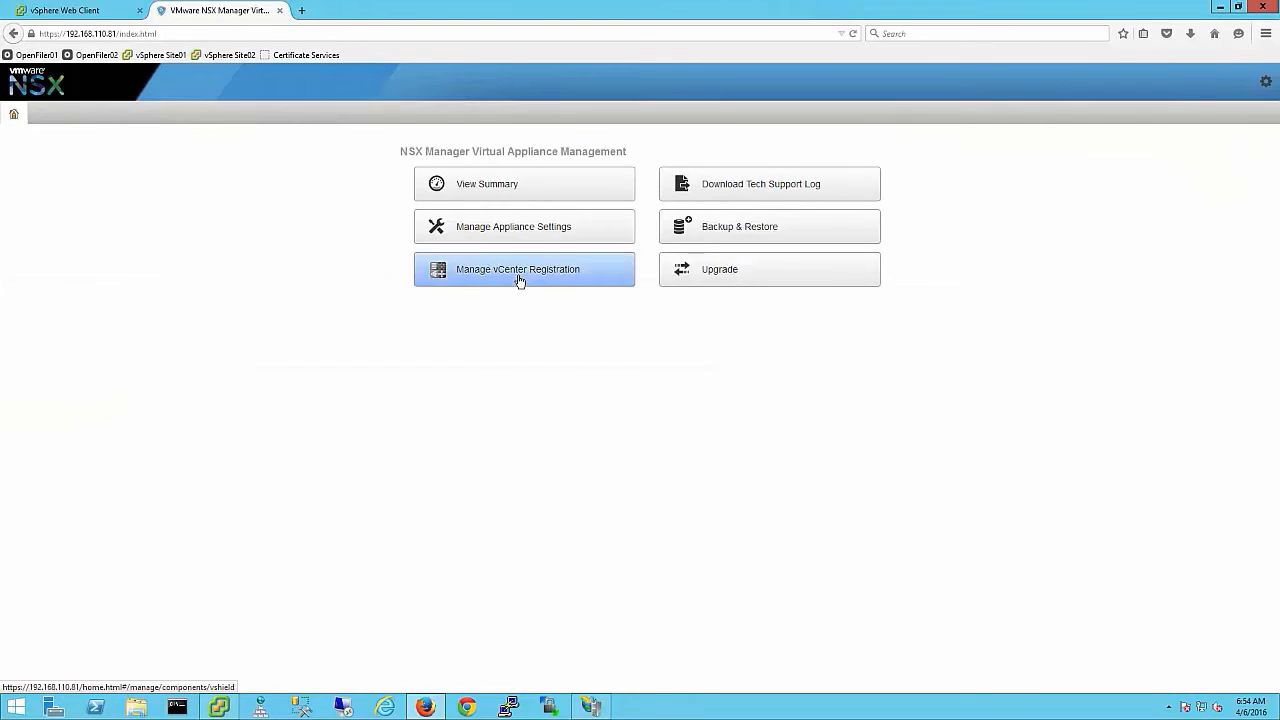
{"action": "left_click", "coordinate": [516, 268]}
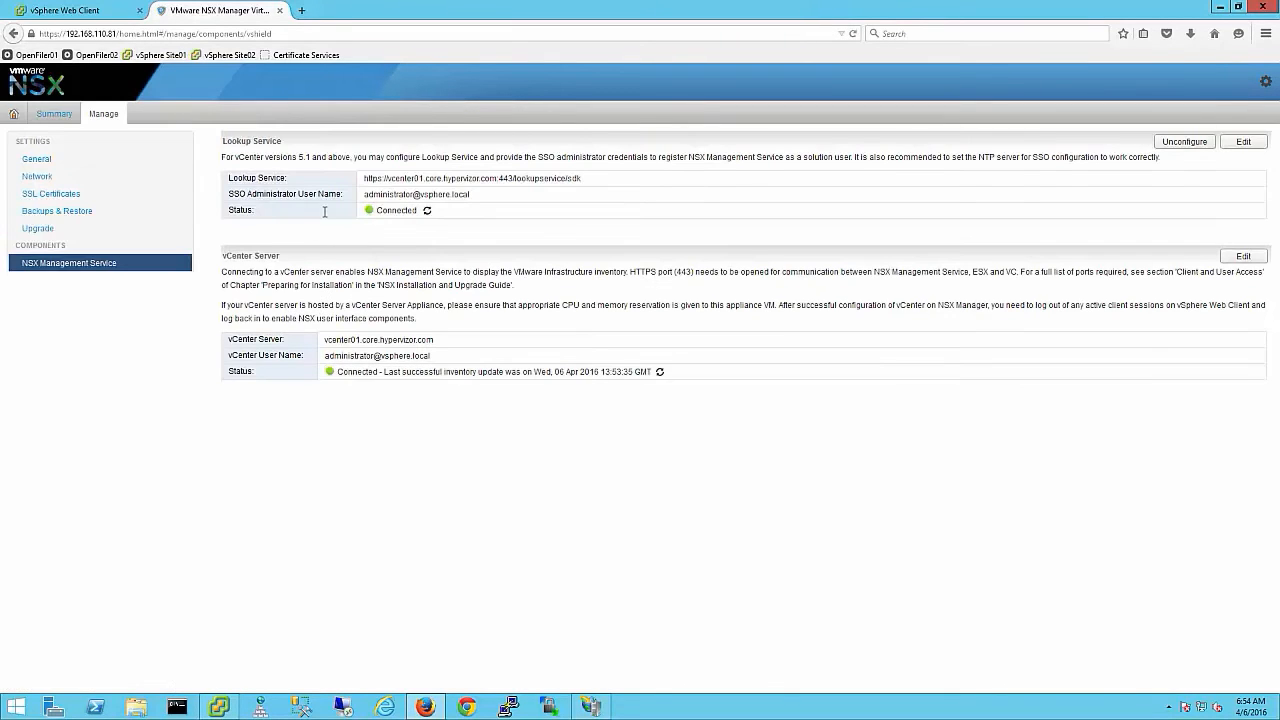
{"action": "left_click", "coordinate": [76, 10]}
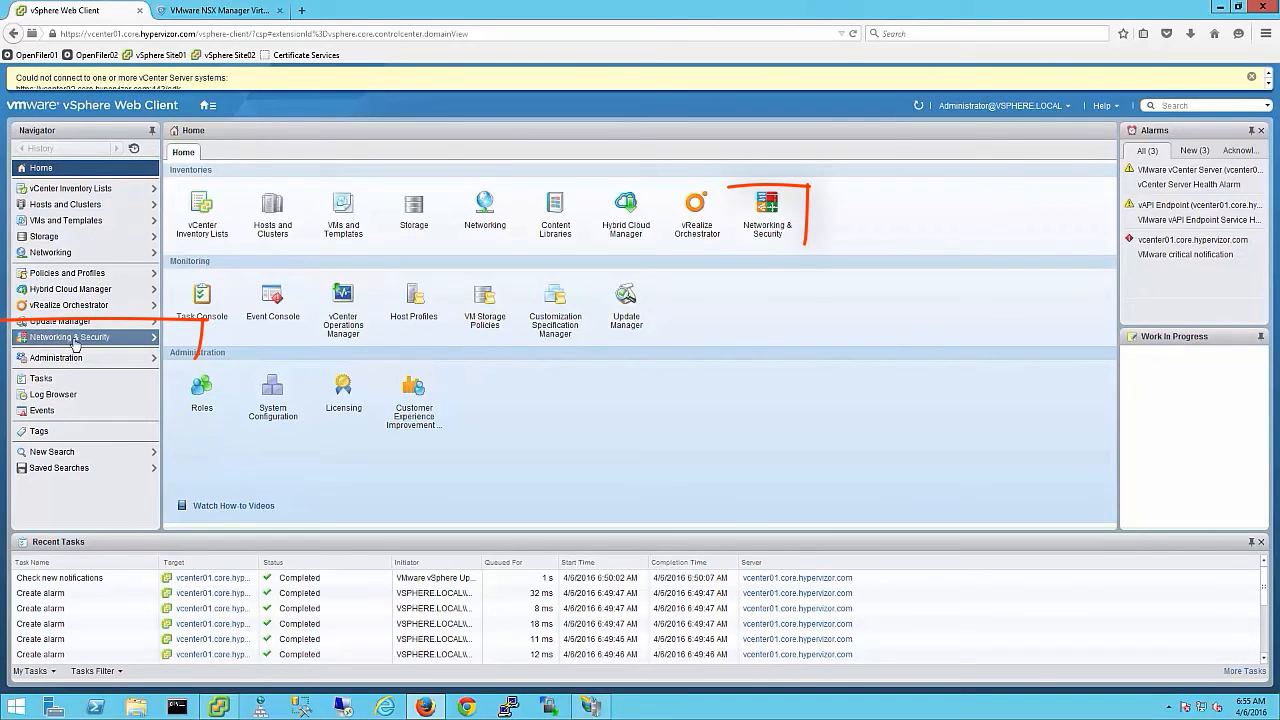
- Under Networking & Security Host Preparation, launch and confirm the NSX upgrade for POD1 Cluster
{"action": "left_click", "coordinate": [68, 336]}
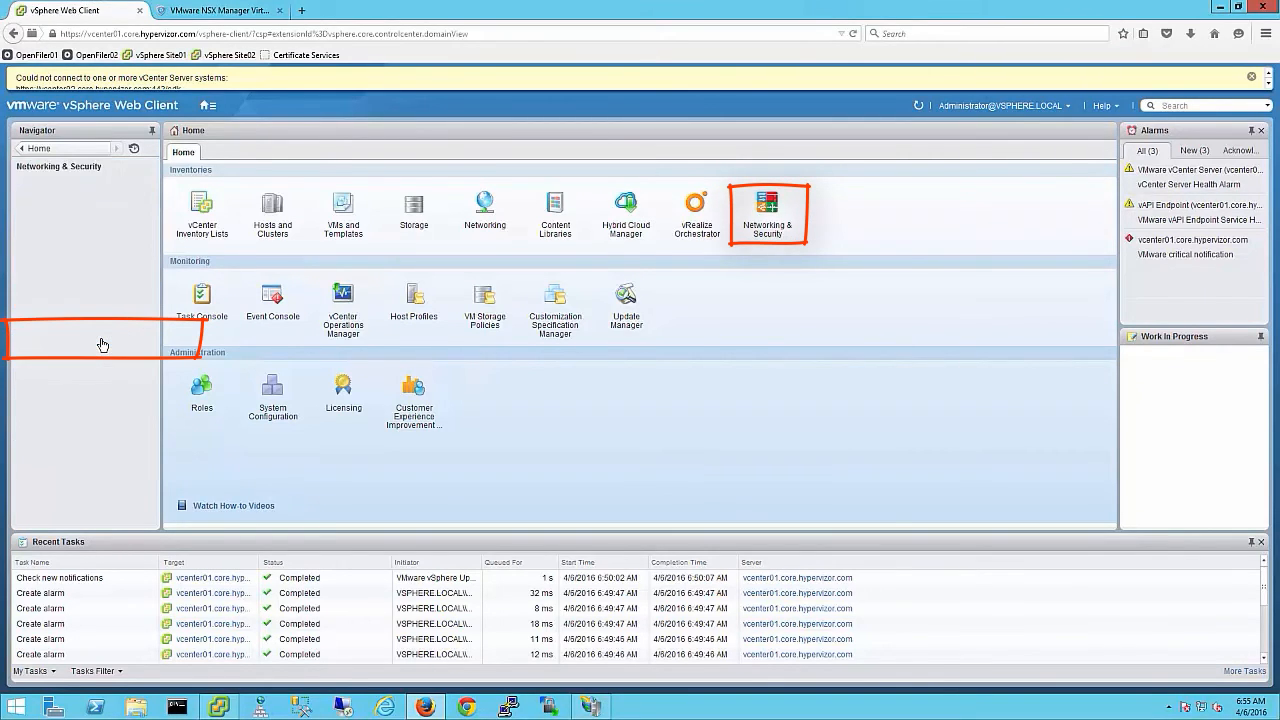
{"action": "left_click", "coordinate": [766, 210]}
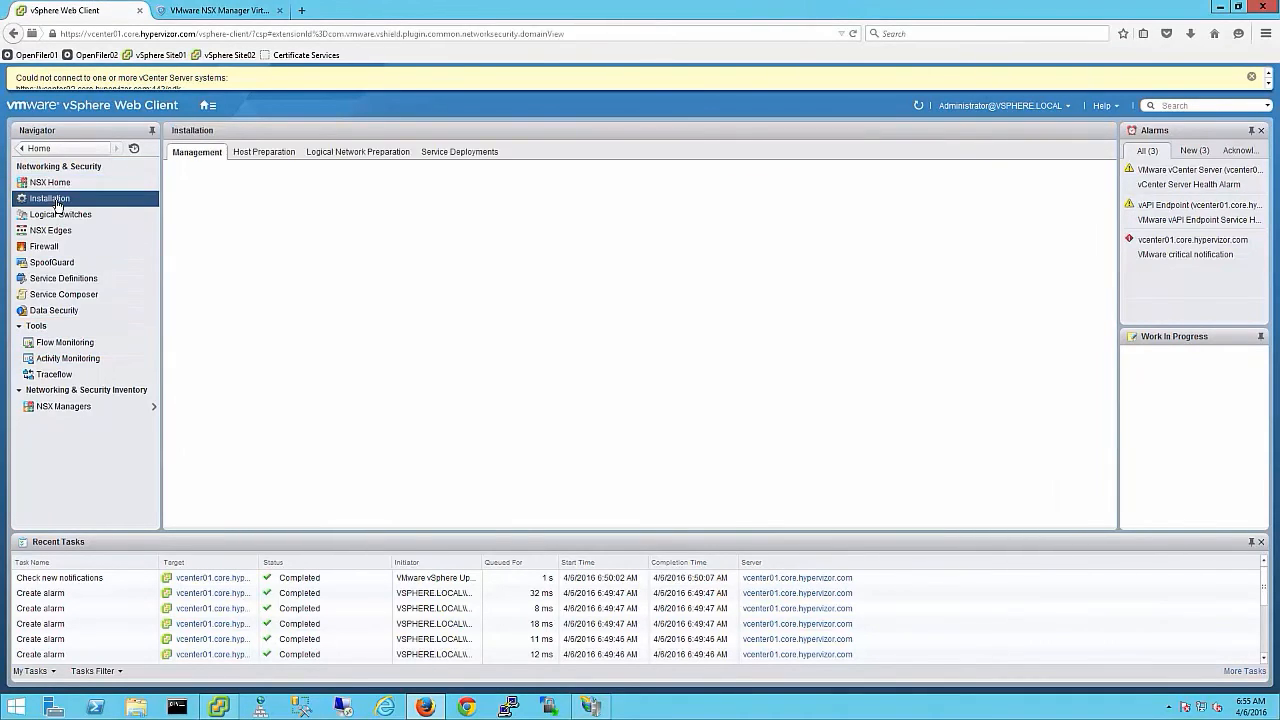
{"action": "left_click", "coordinate": [264, 152]}
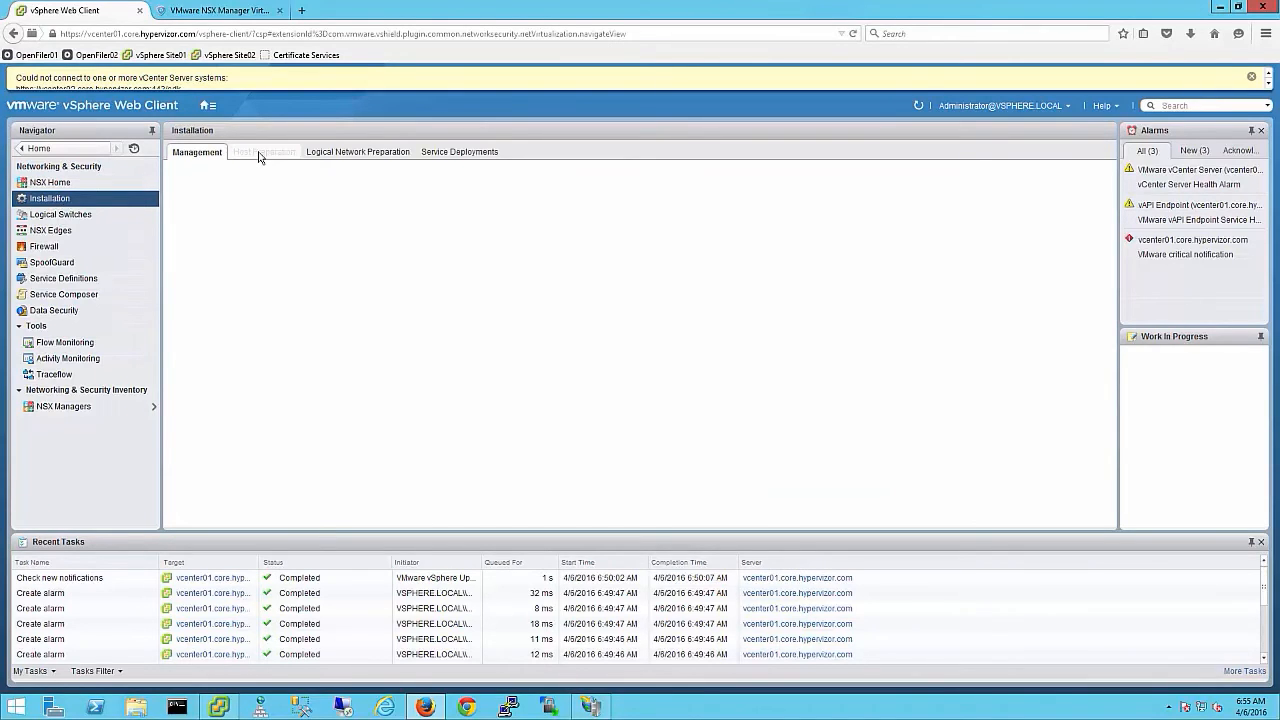
{"action": "left_click", "coordinate": [264, 152]}
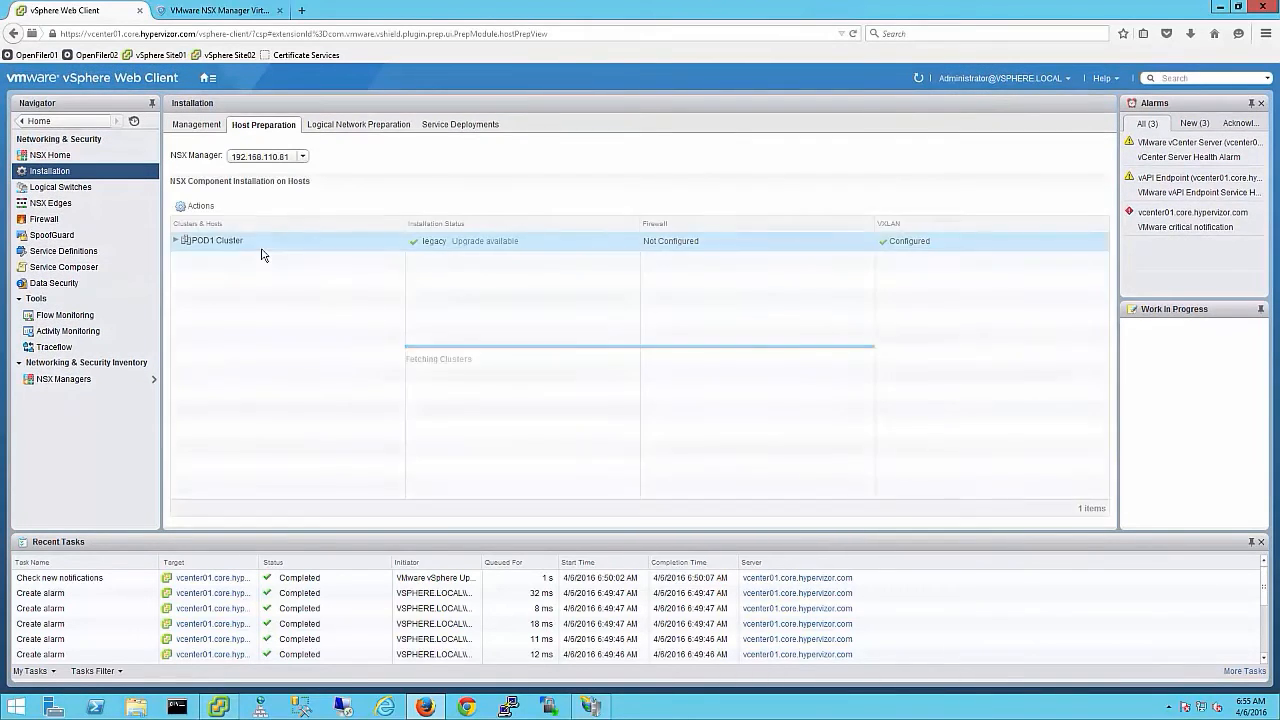
{"action": "mouse_move", "coordinate": [444, 250]}
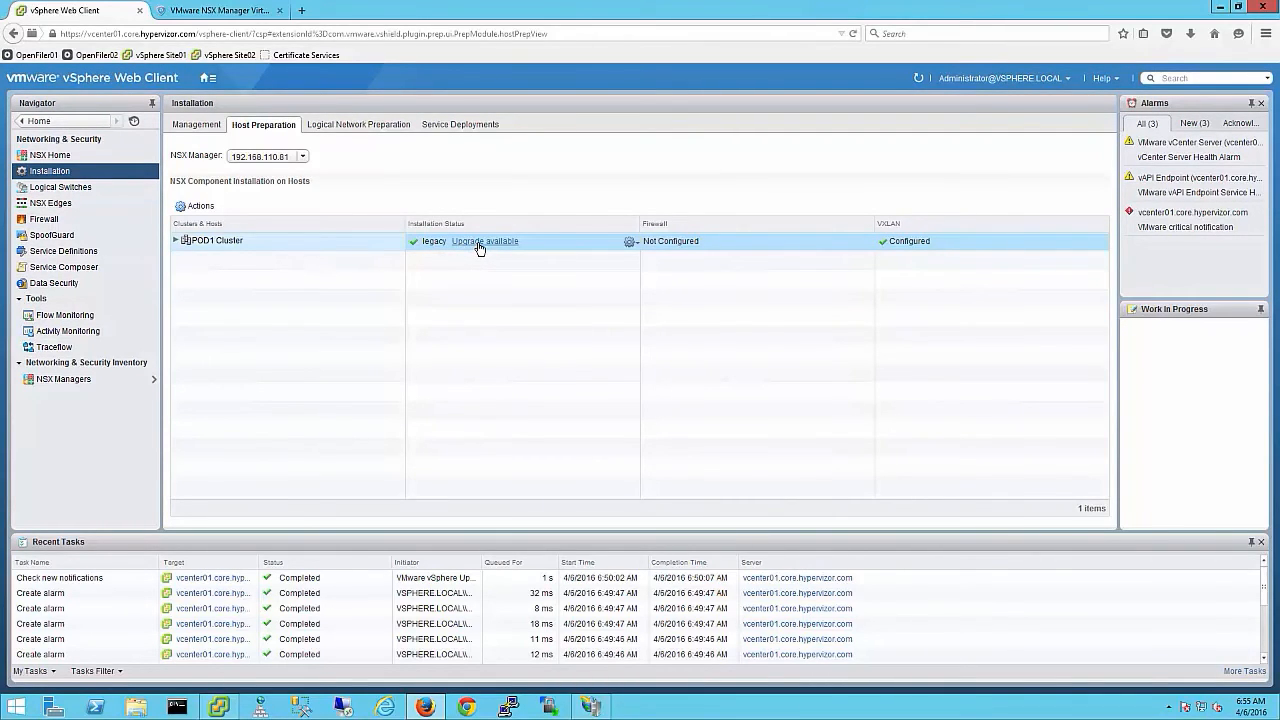
{"action": "left_click", "coordinate": [484, 240]}
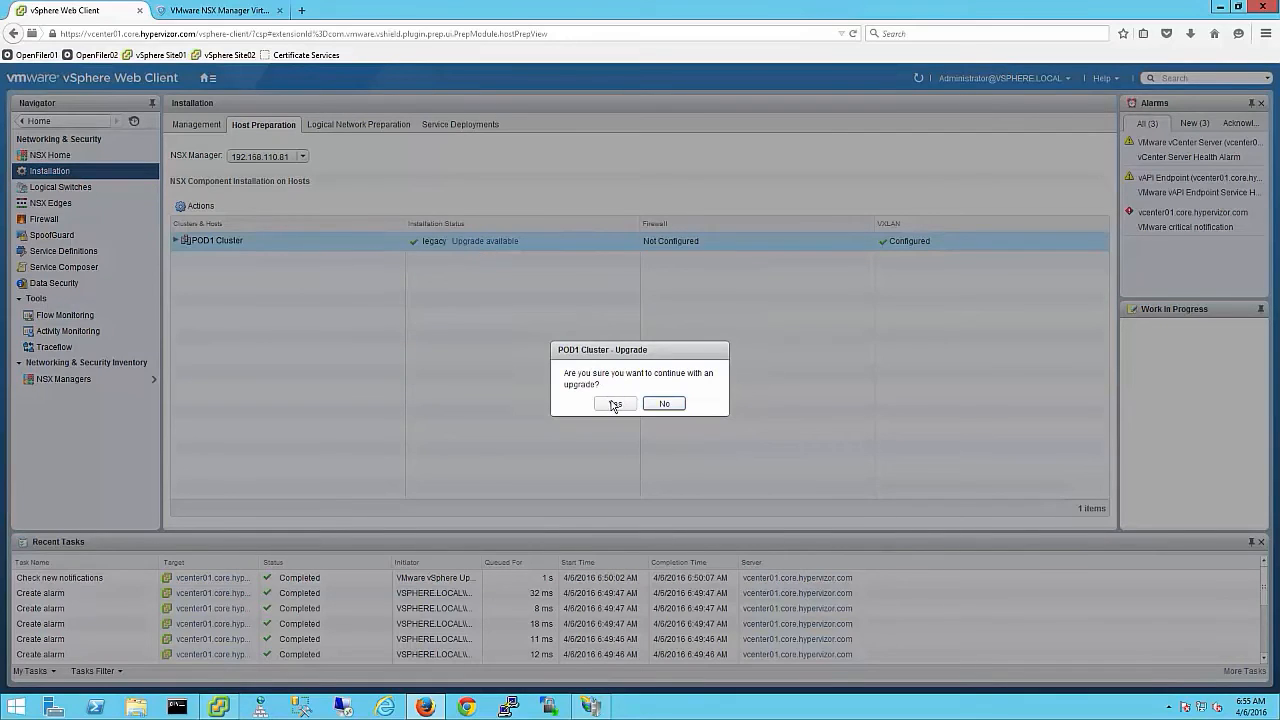
{"action": "left_click", "coordinate": [614, 404]}
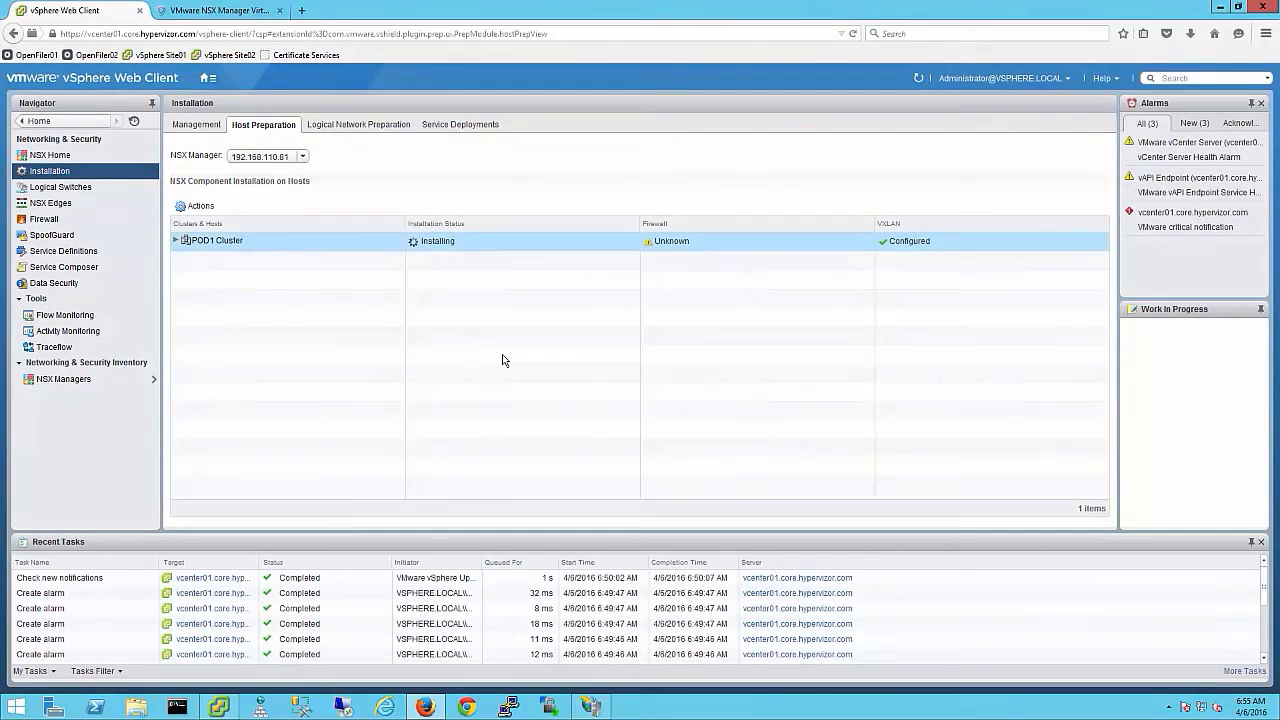
{"action": "mouse_move", "coordinate": [806, 276]}
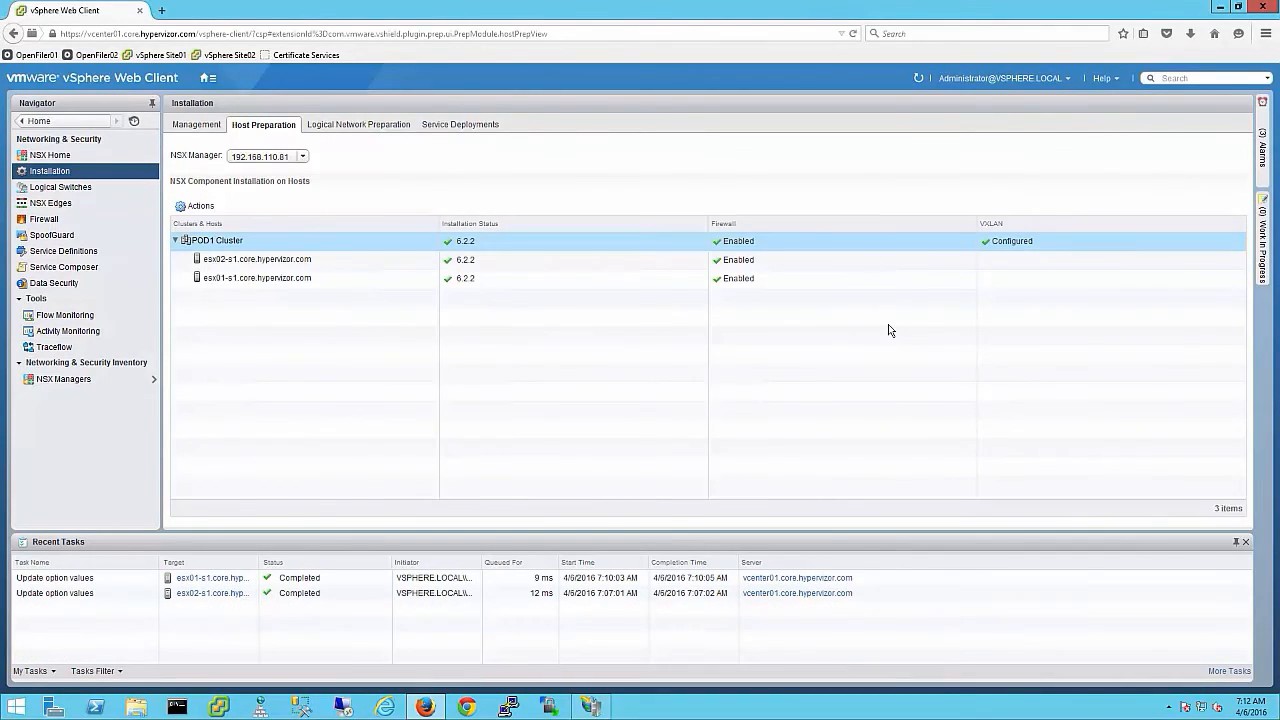
{"action": "mouse_move", "coordinate": [50, 204]}
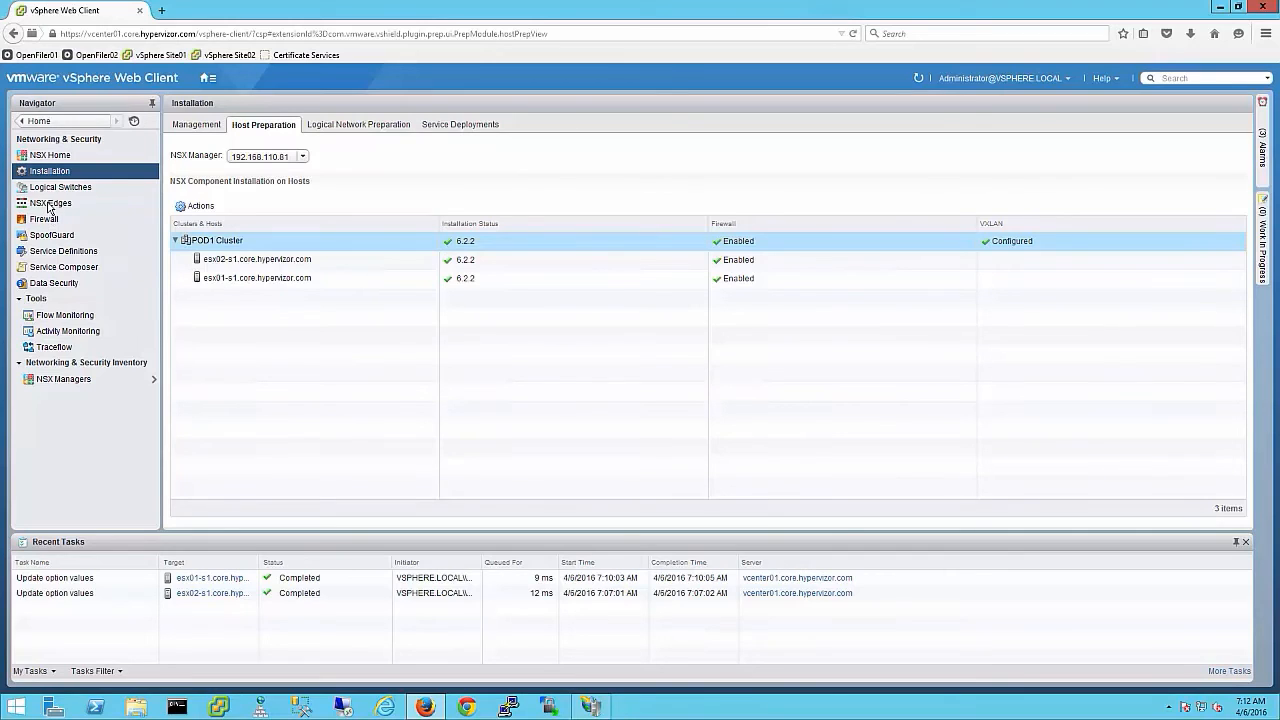
- After confirming the hosts run 6.2.2, bring up the NSX Edges list showing edge-1 at 5.5.4
{"action": "left_click", "coordinate": [52, 204]}
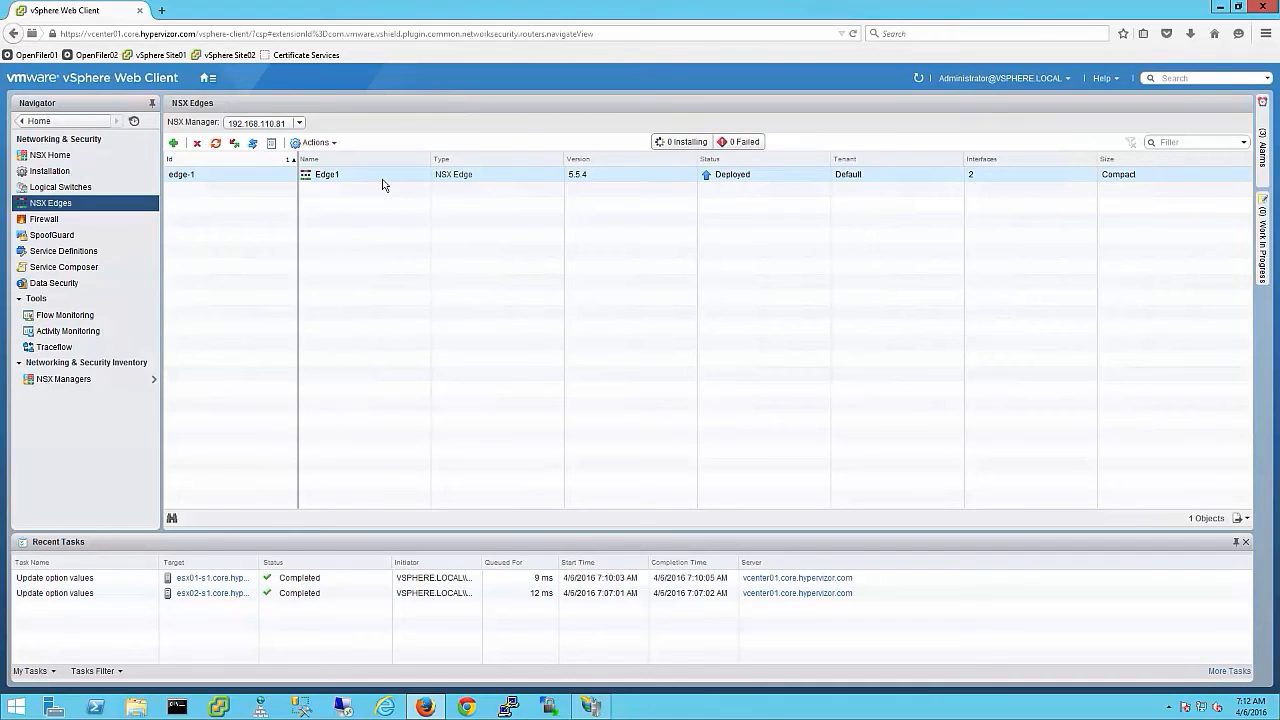
- Start the Upgrade Version action on Edge1 and confirm it despite possible service disruption
{"action": "right_click", "coordinate": [328, 174]}
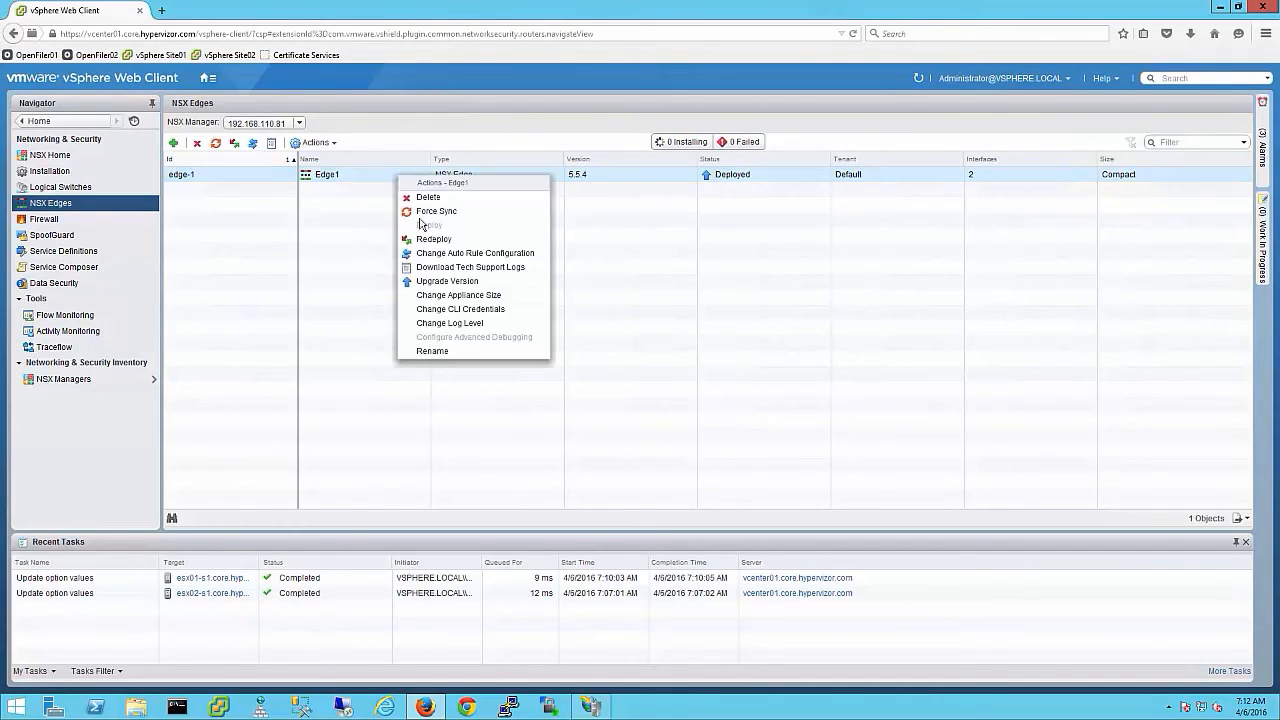
{"action": "left_click", "coordinate": [448, 280]}
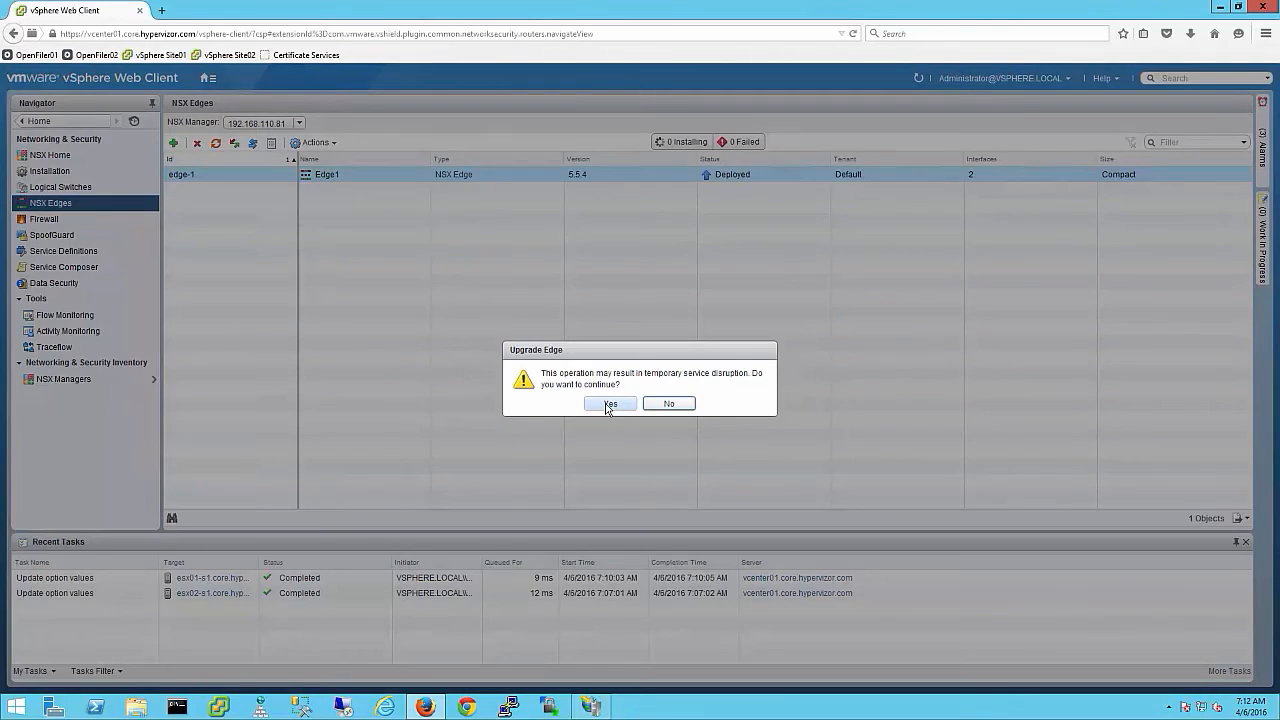
{"action": "left_click", "coordinate": [608, 404]}
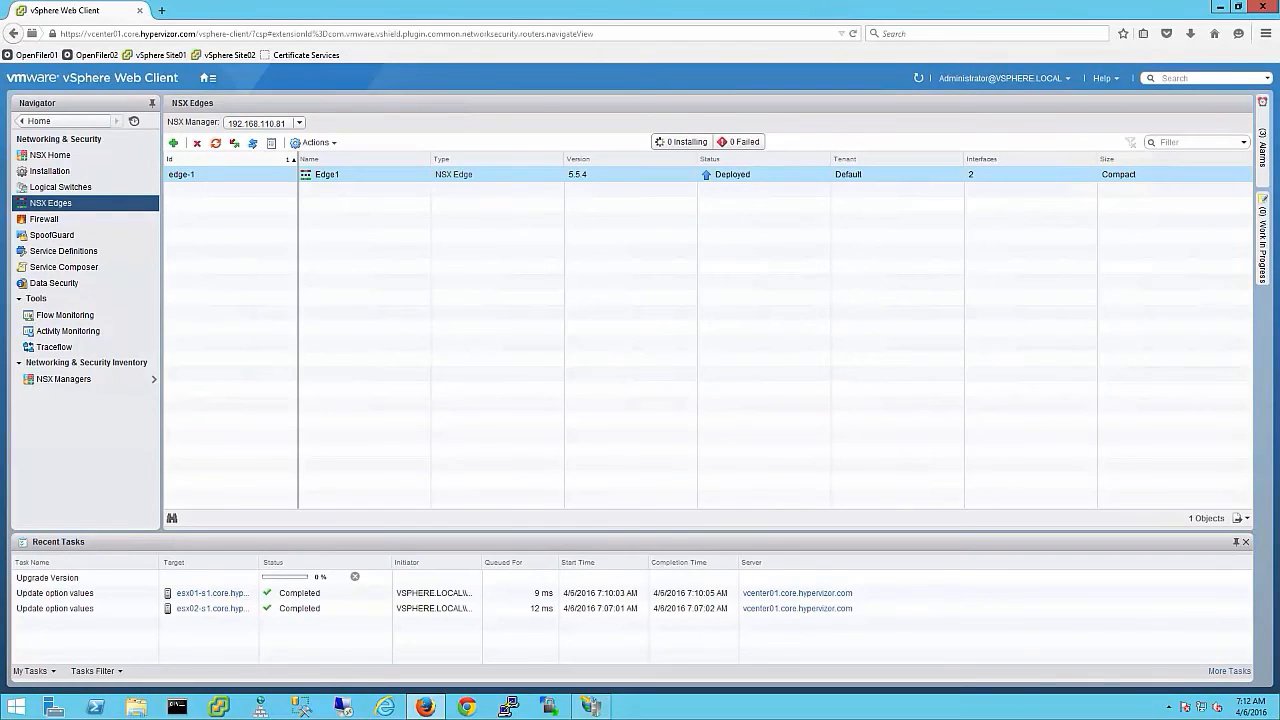